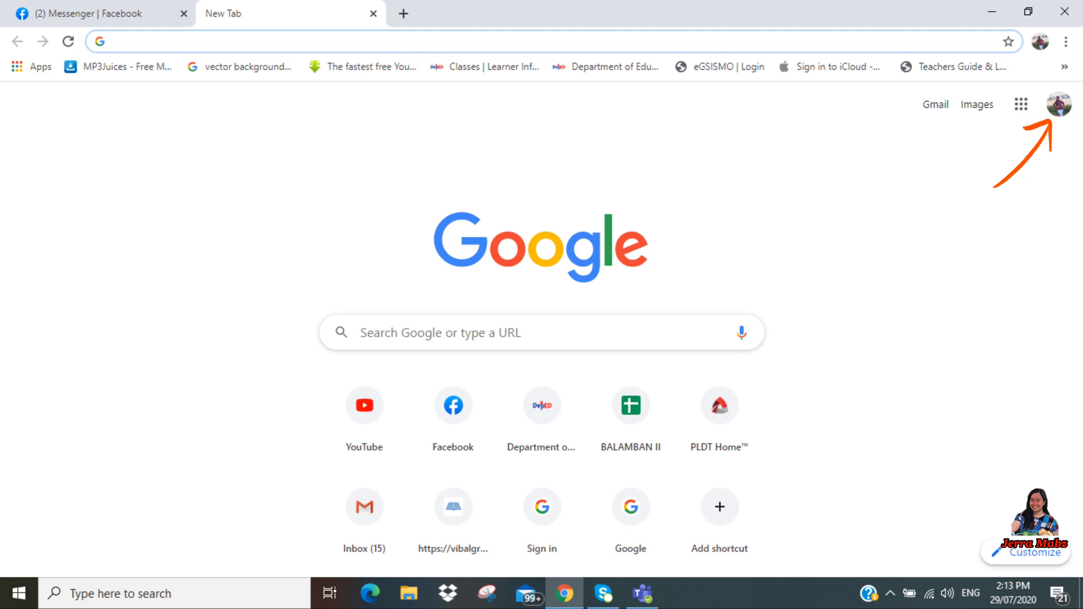
Step: Search Google for 'google classroom' and bring up the Google apps list
text(google classroom)
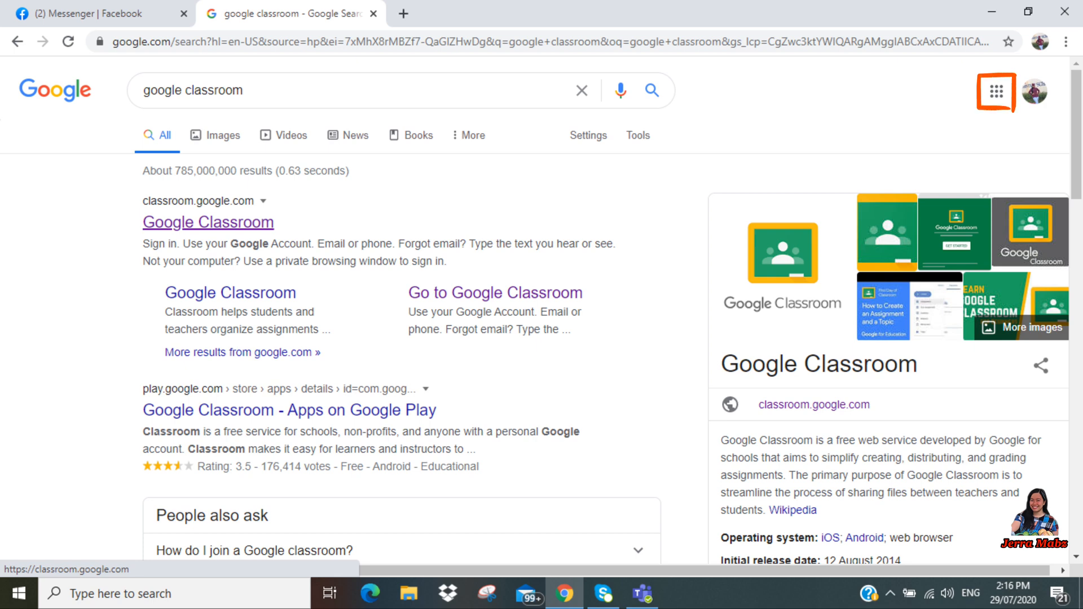
click(996, 90)
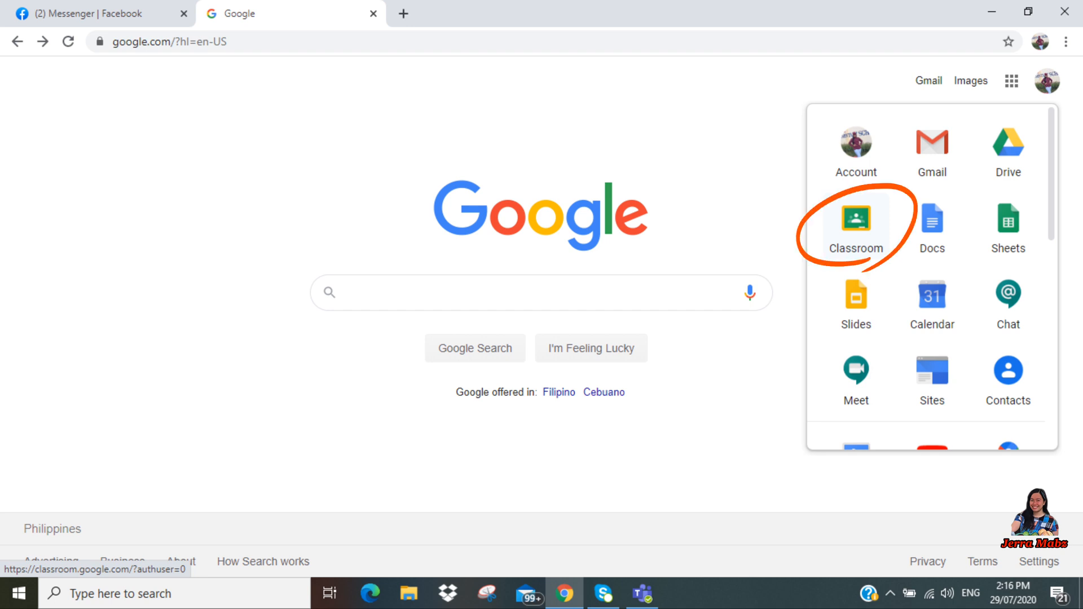
Step: Launch Classroom from the apps list and bring up the join/create class choices
click(855, 221)
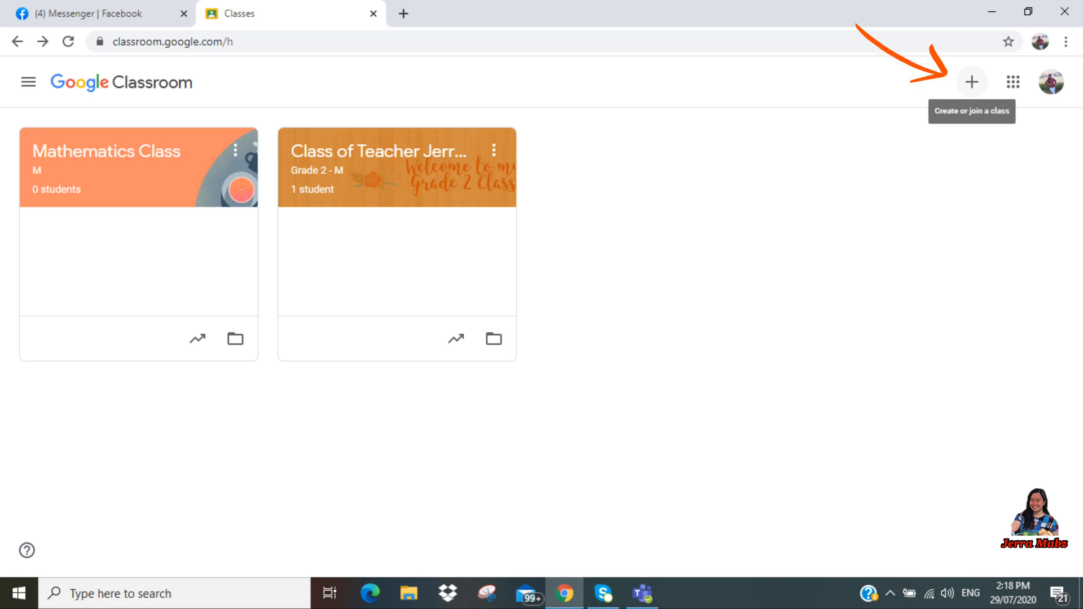
click(972, 82)
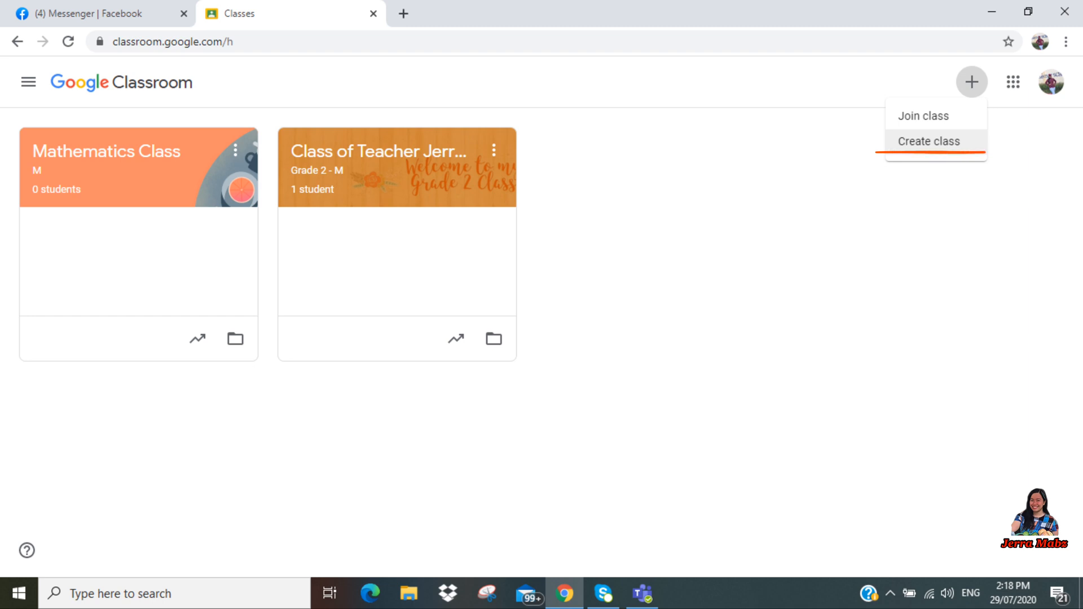
mouse_move(922, 115)
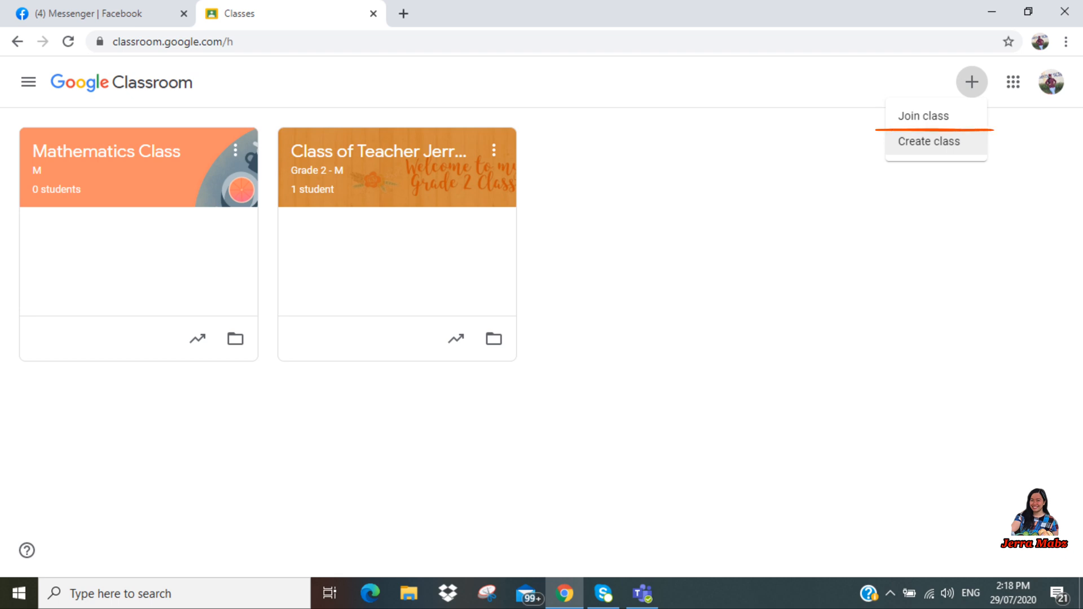
Step: Create 'Class of Teacher Jerra', section M, subject English, room Grade 5 Classroom
click(929, 141)
text(Grade 5 Classroom)
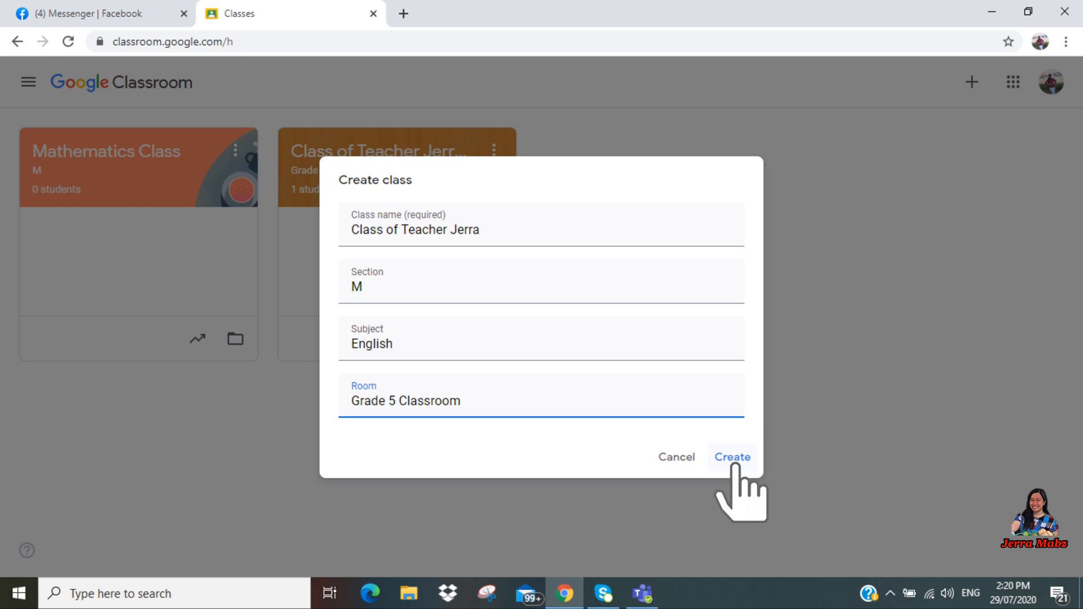
click(733, 457)
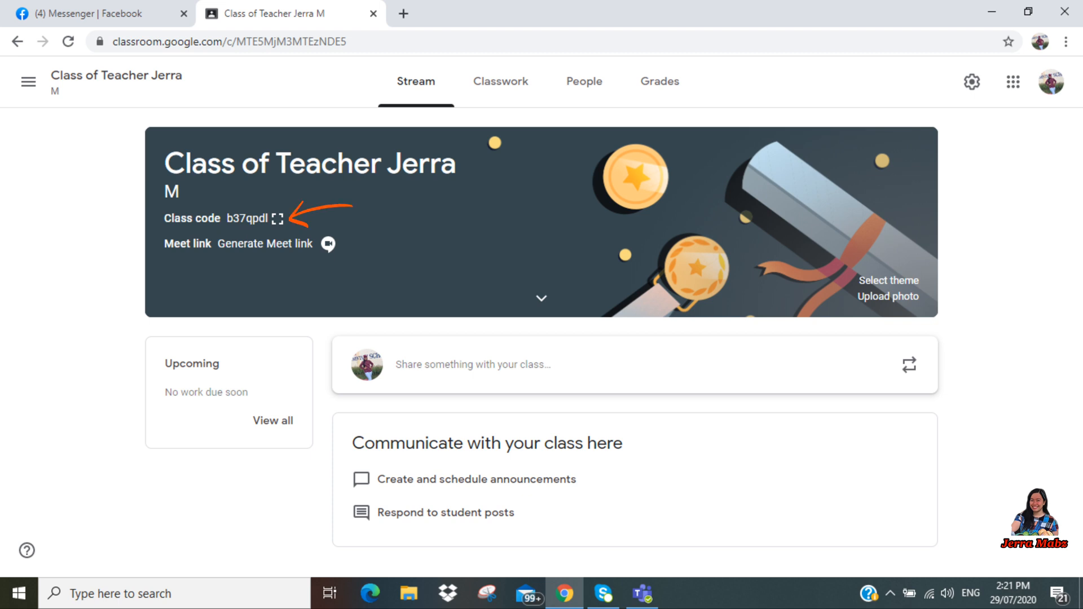
click(278, 218)
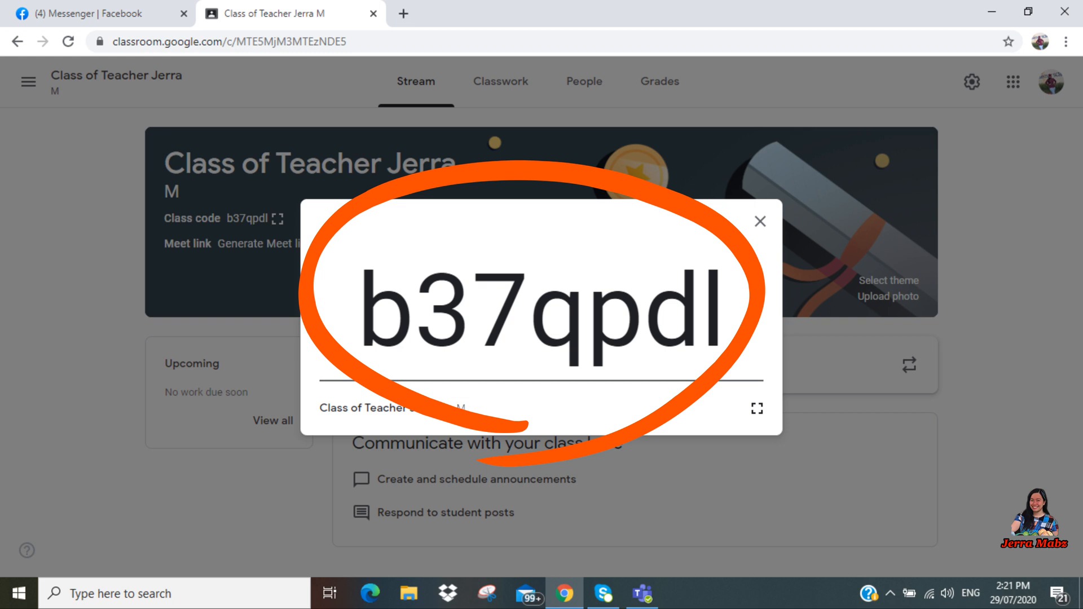
click(759, 222)
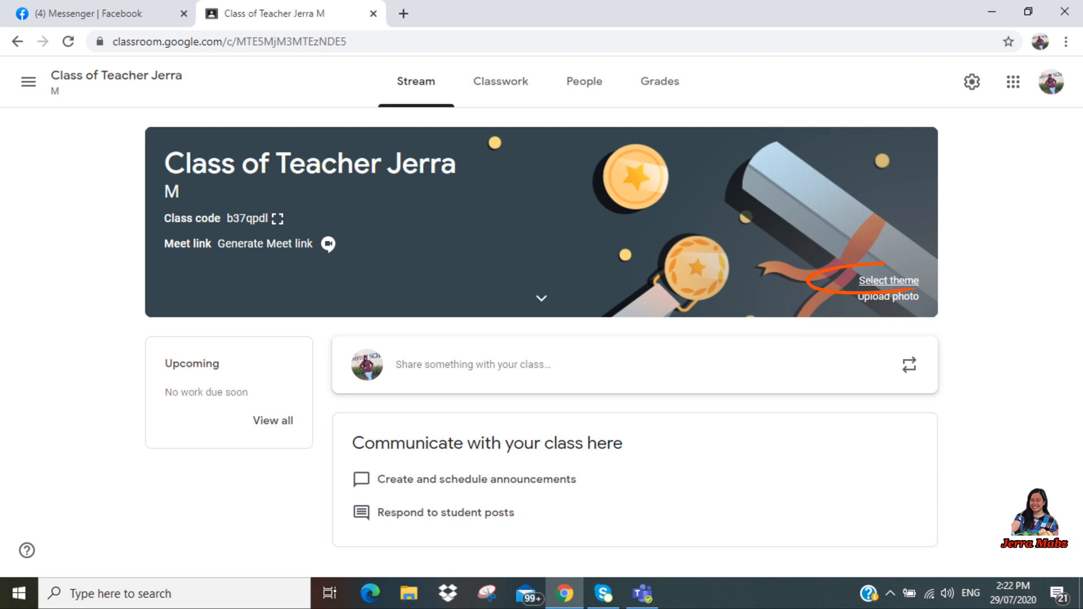
click(889, 280)
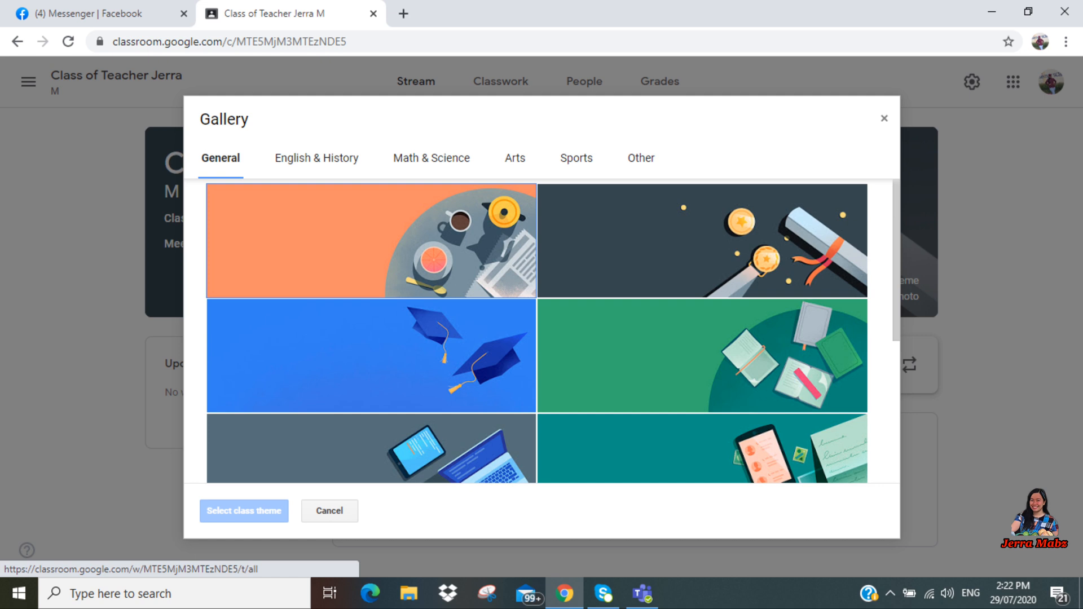
click(430, 158)
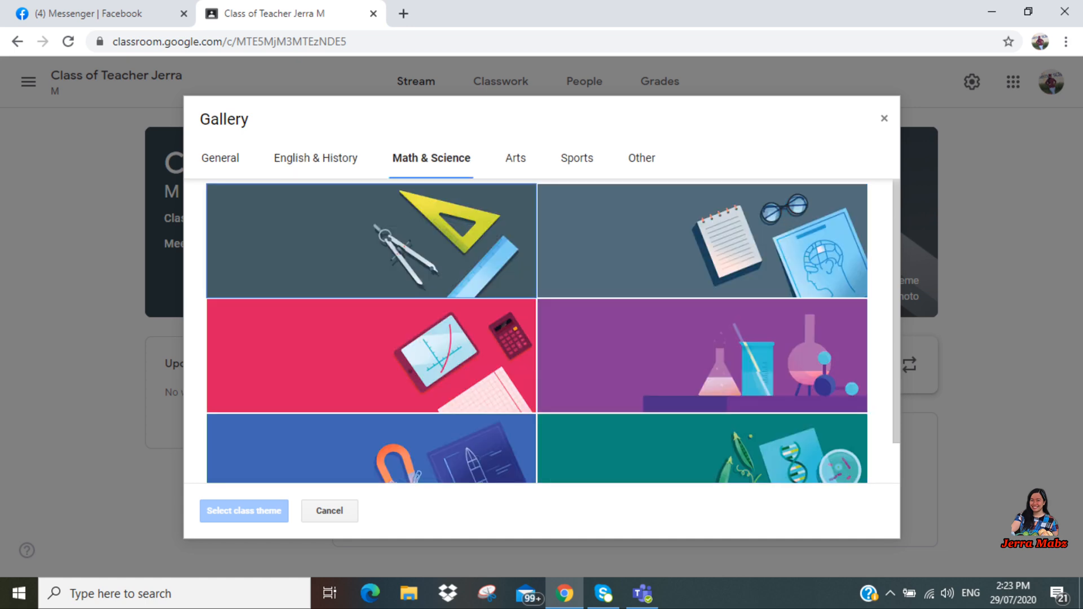
click(577, 158)
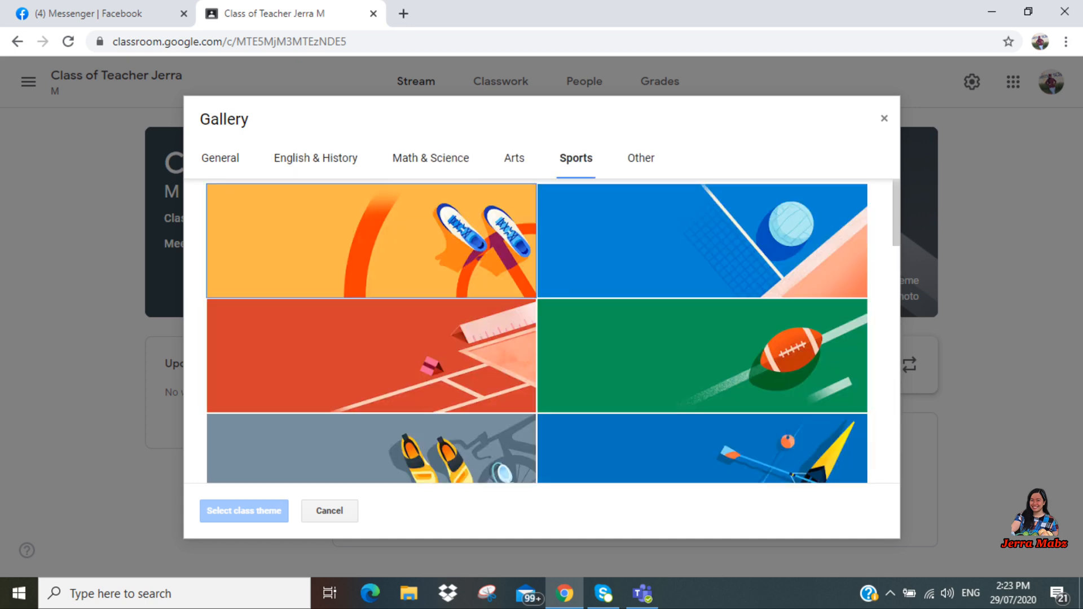
click(328, 510)
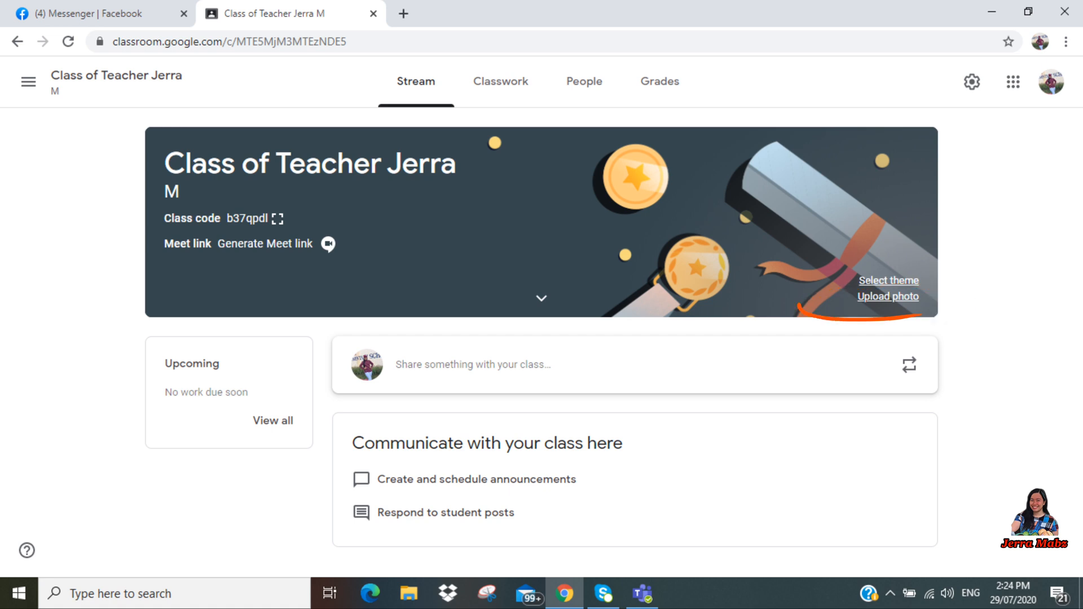
mouse_move(897, 319)
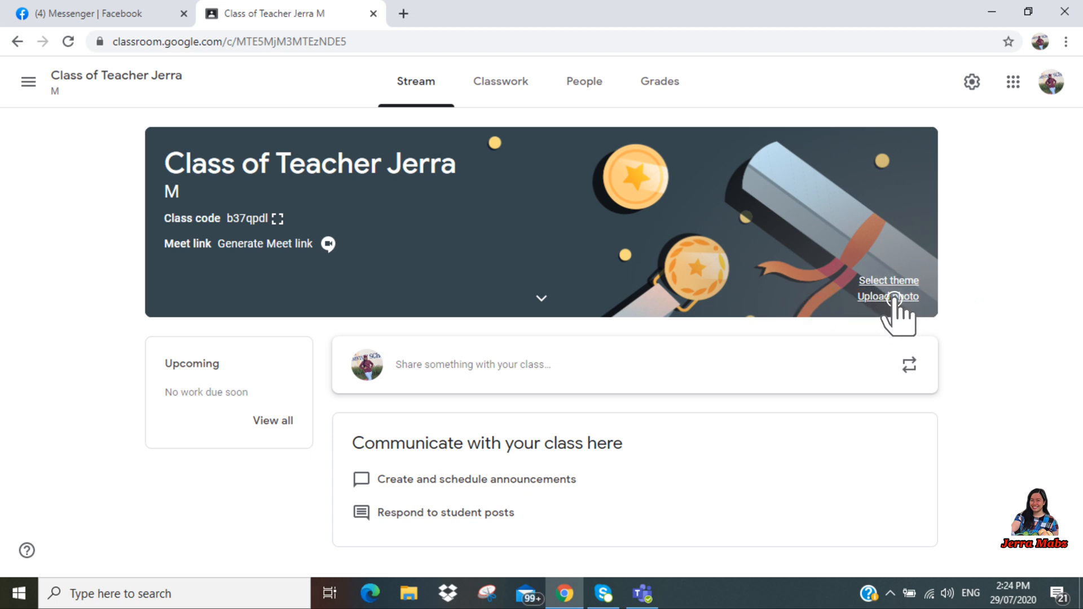
Step: Upload the 'Welcome to my Grade 2 Class' image from the computer and apply it as the banner
click(888, 297)
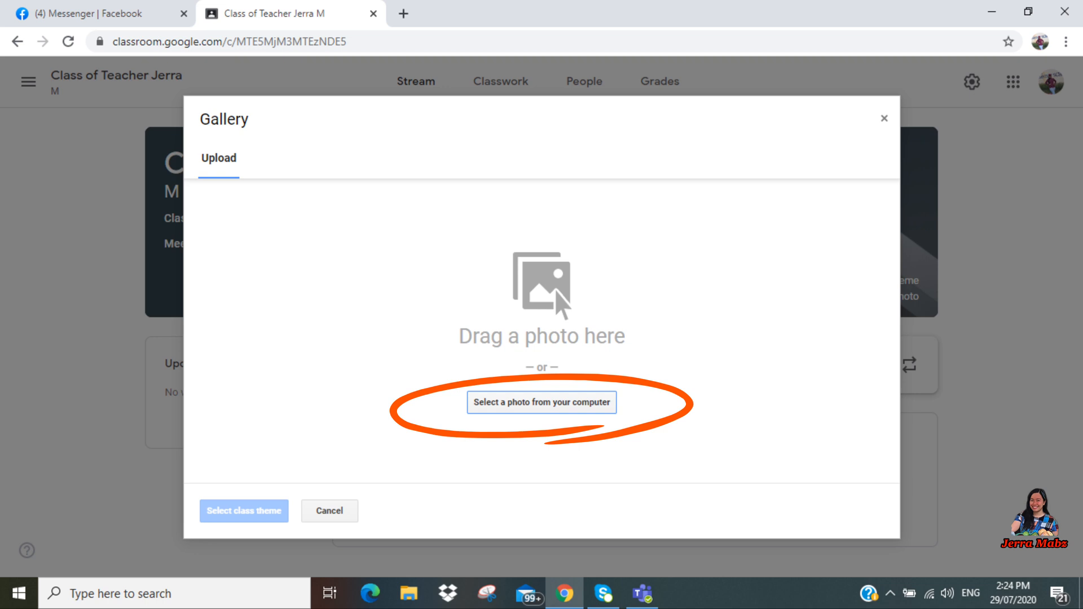
click(542, 402)
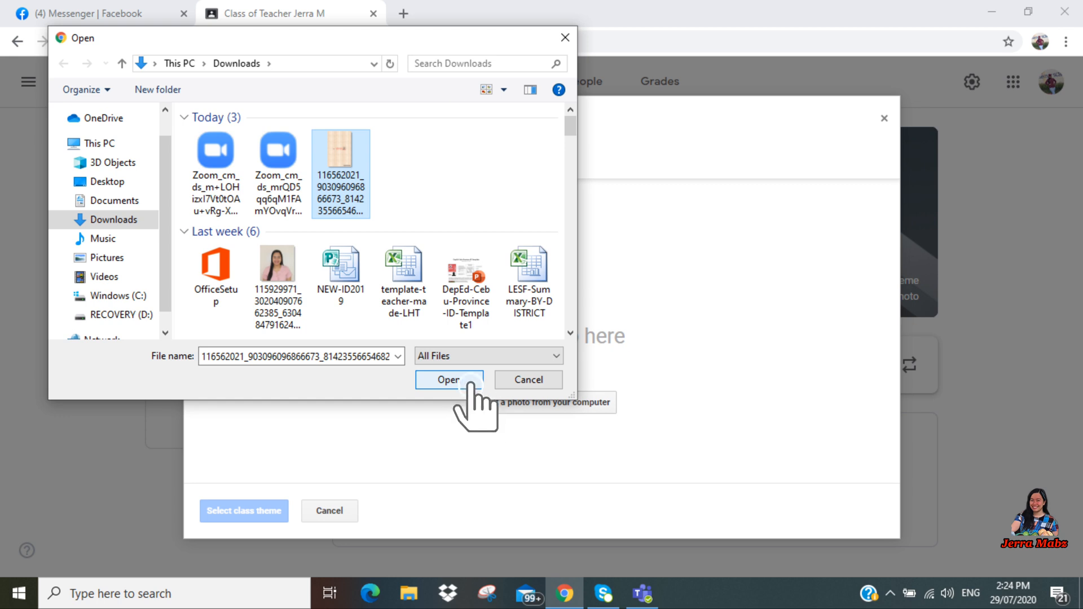
click(448, 380)
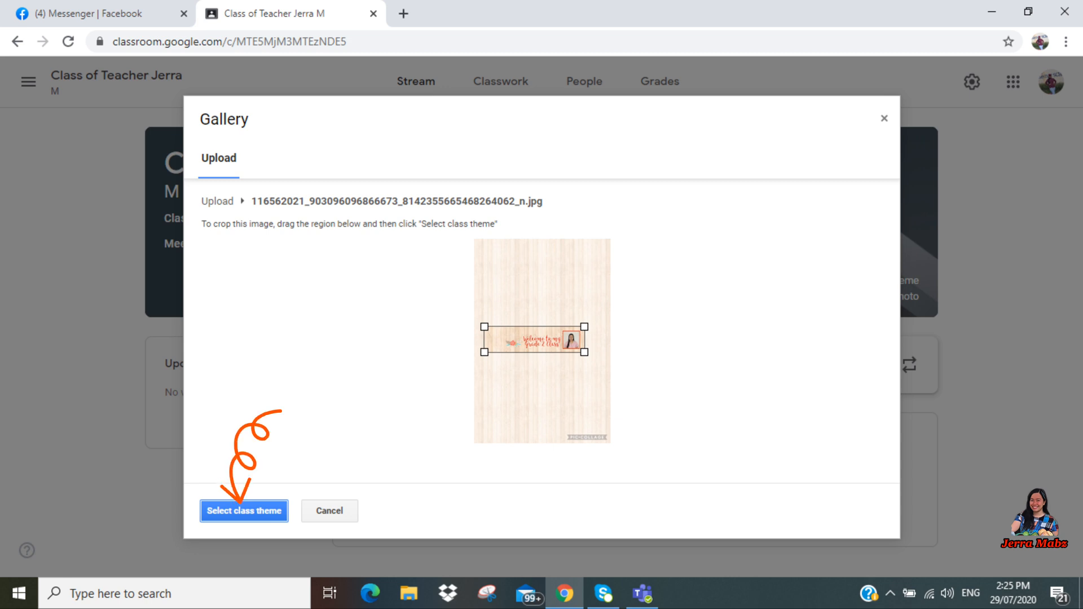
click(243, 511)
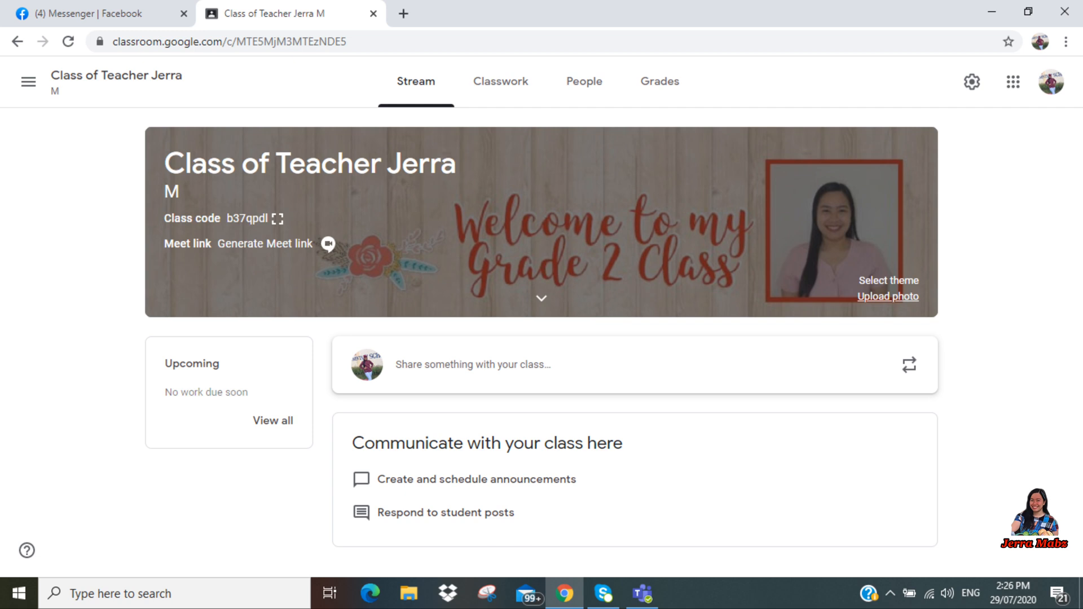
Step: Draft a 'Welcome learners!' announcement for all students and save it as a draft
click(476, 365)
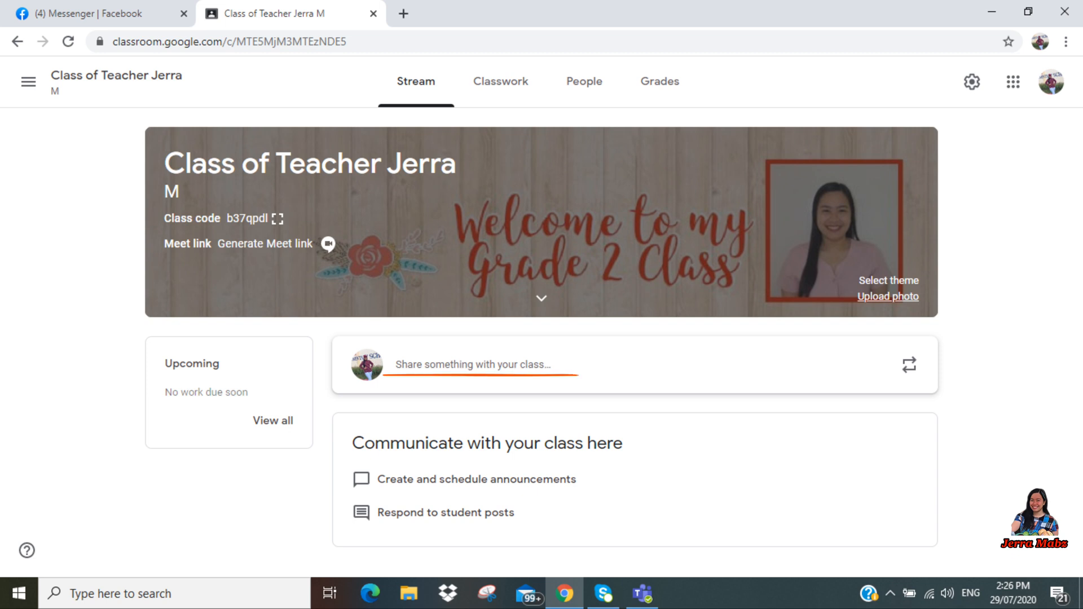
text(Welcome learners!)
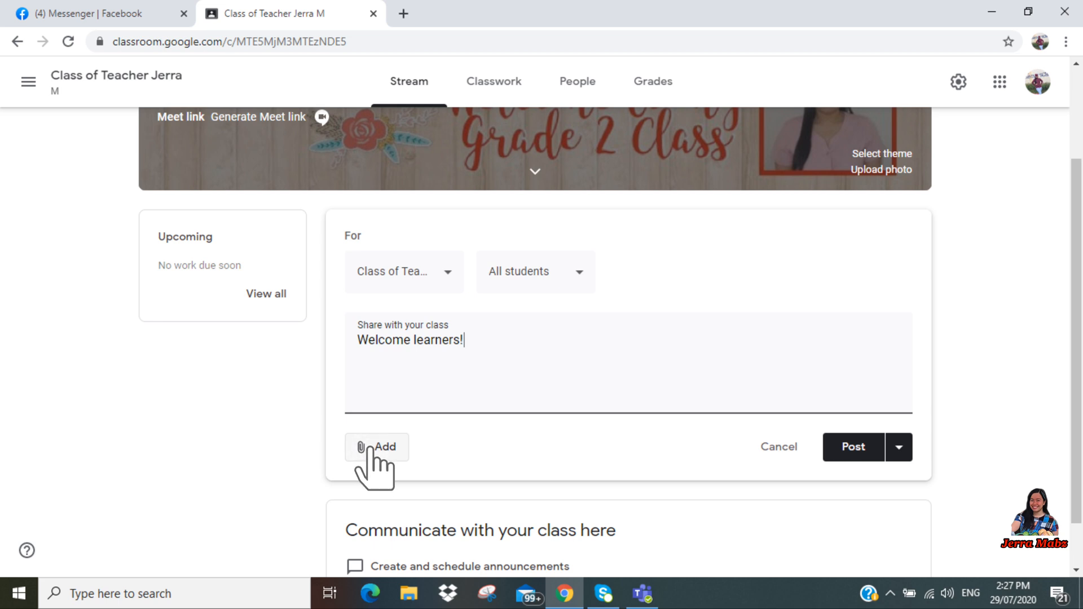
click(377, 447)
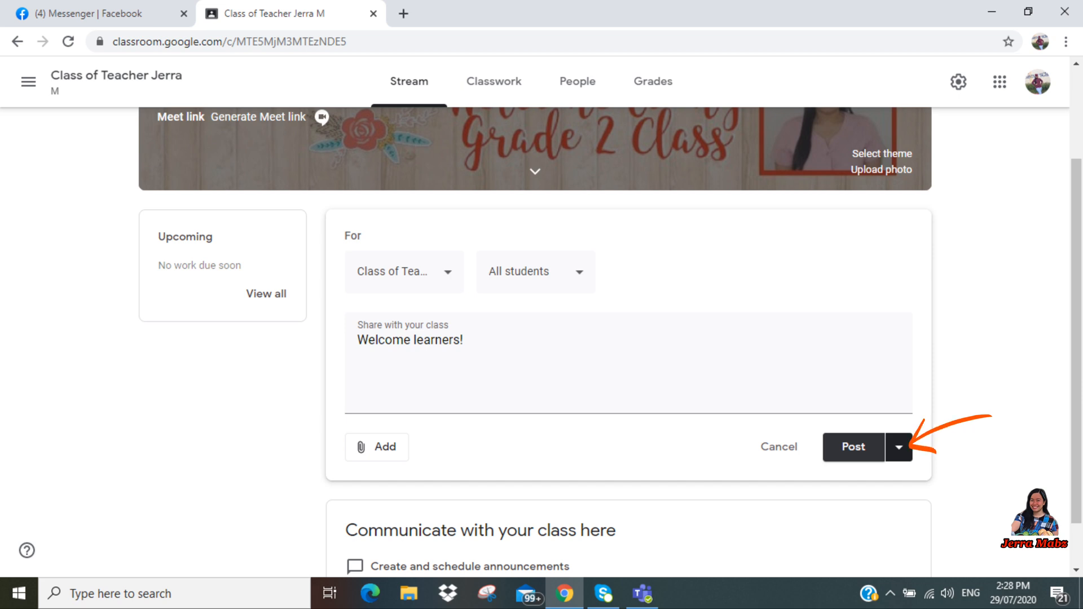
click(900, 446)
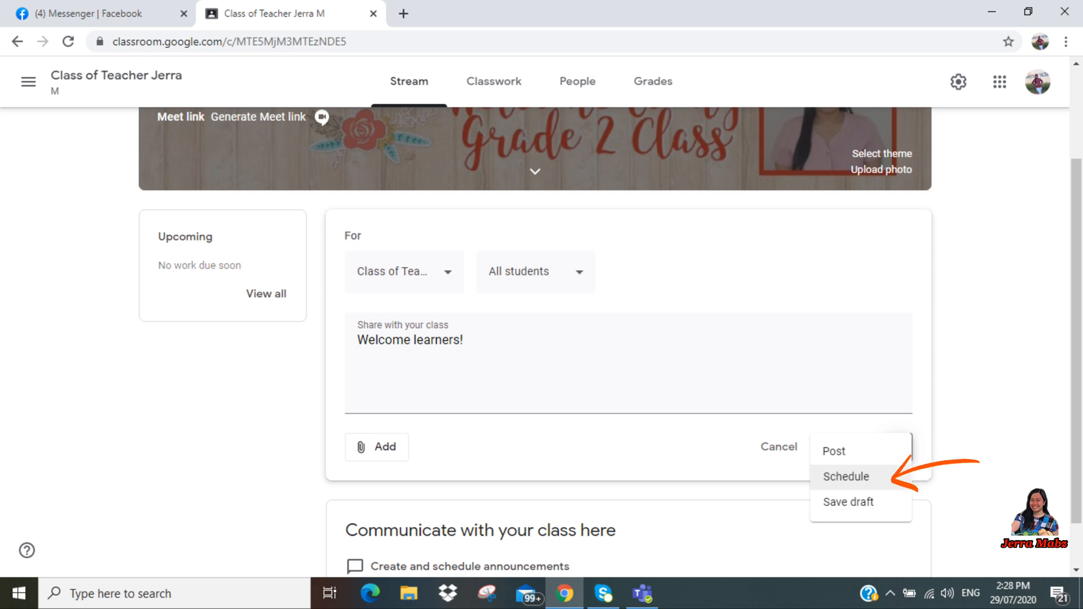
click(777, 447)
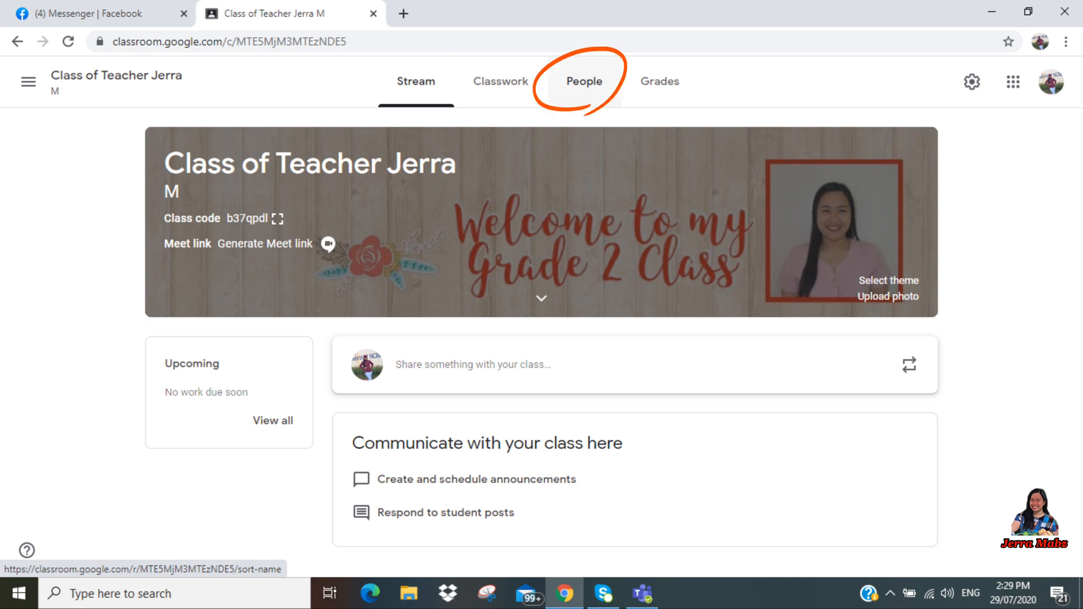
Step: View the class's teachers and students on the People page
click(583, 81)
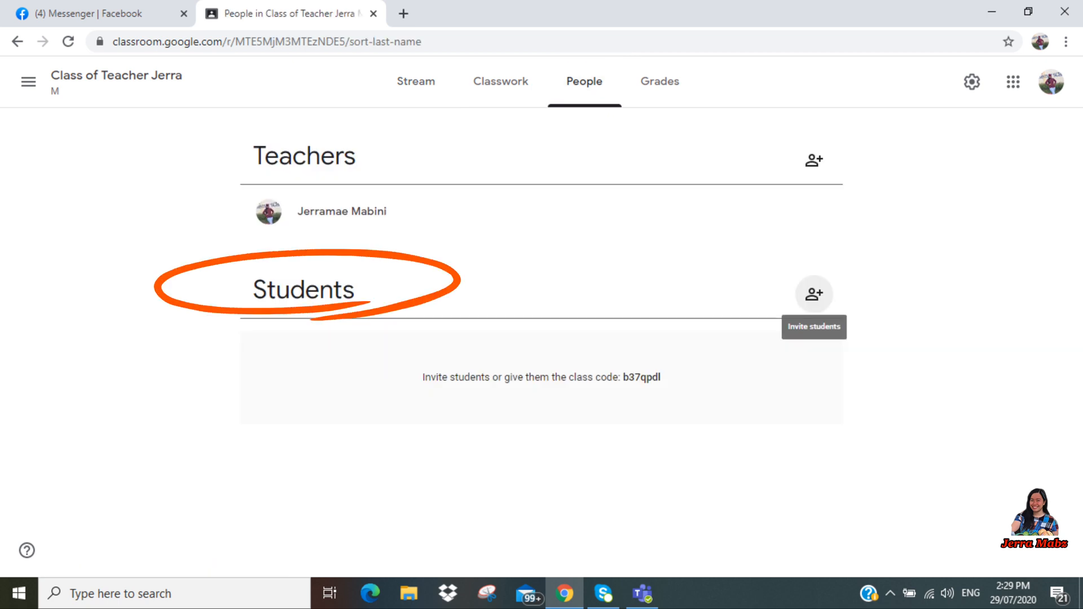